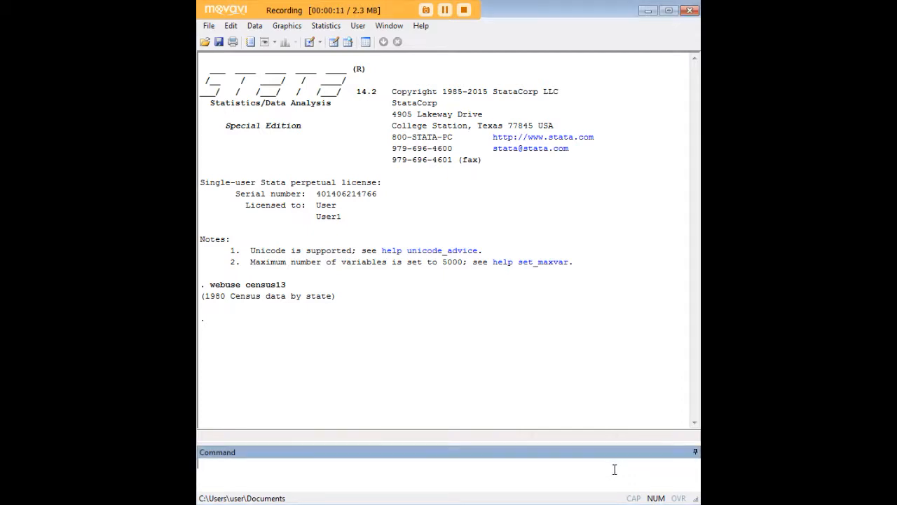
- Run scatter mrgrate dvcrate to plot marriage rate against divorce rate
text(scatter mrgrate dvcrate)
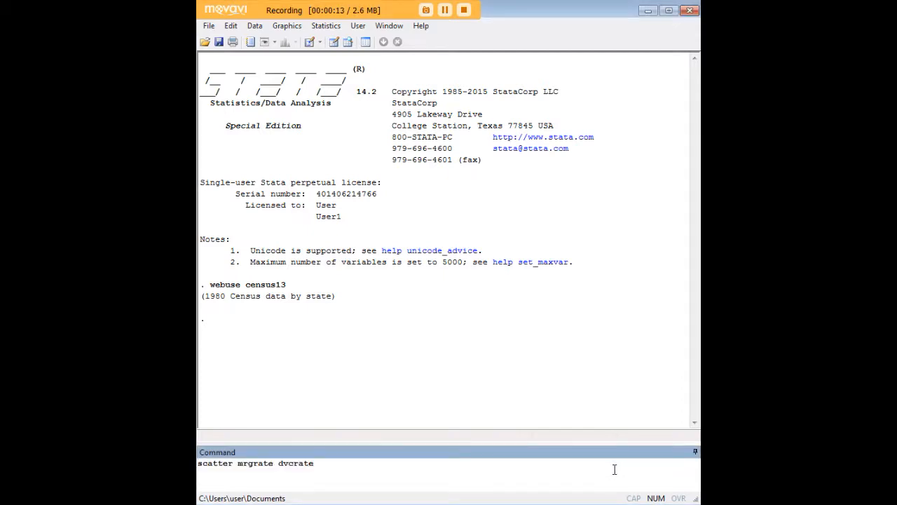
key(Return)
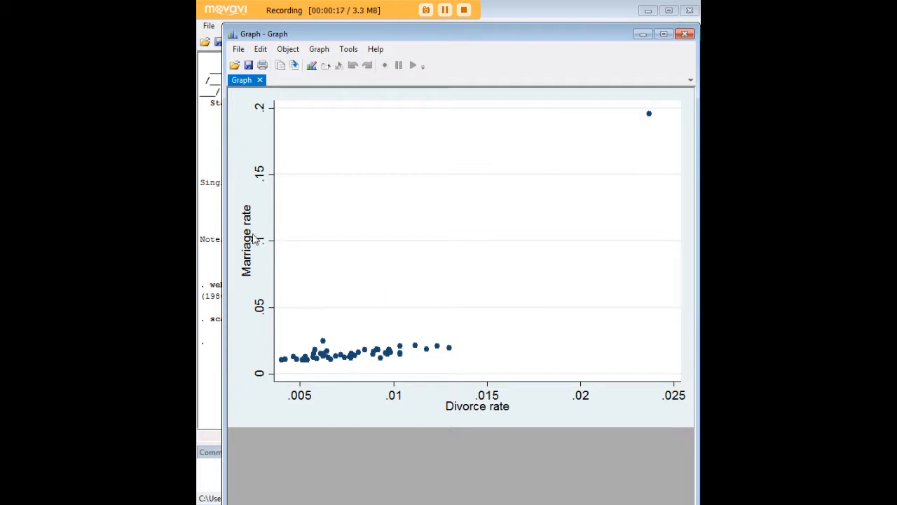
mouse_move(287, 230)
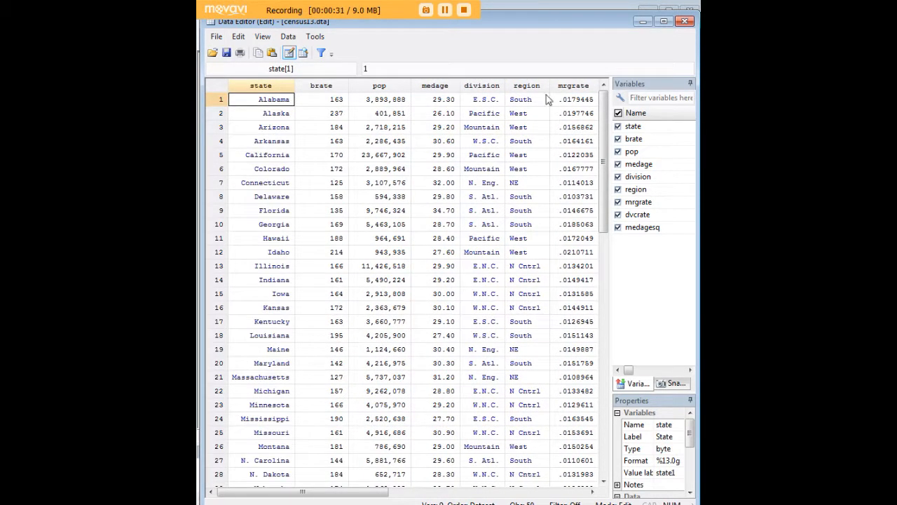
- Close the Data Editor showing the state census variables
click(684, 21)
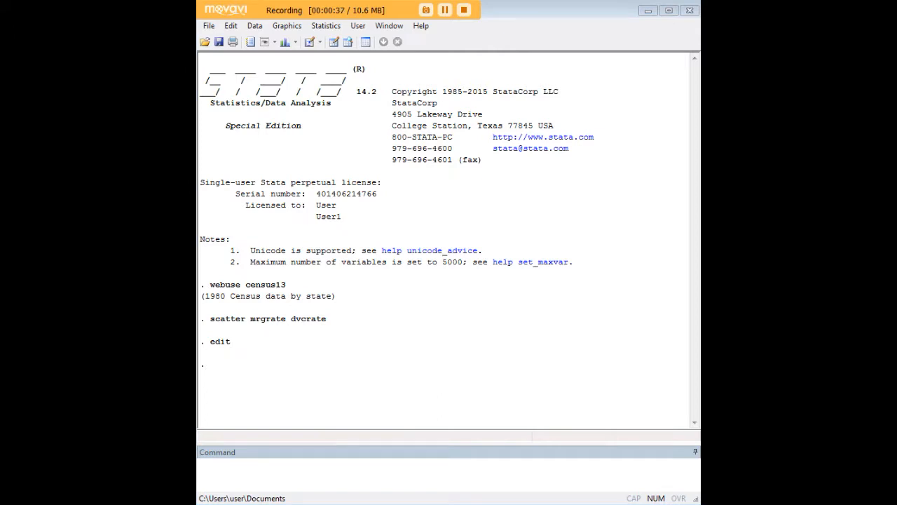
- Run scatter dvcrate mrgrate so divorce rate sits on the vertical axis
click(449, 465)
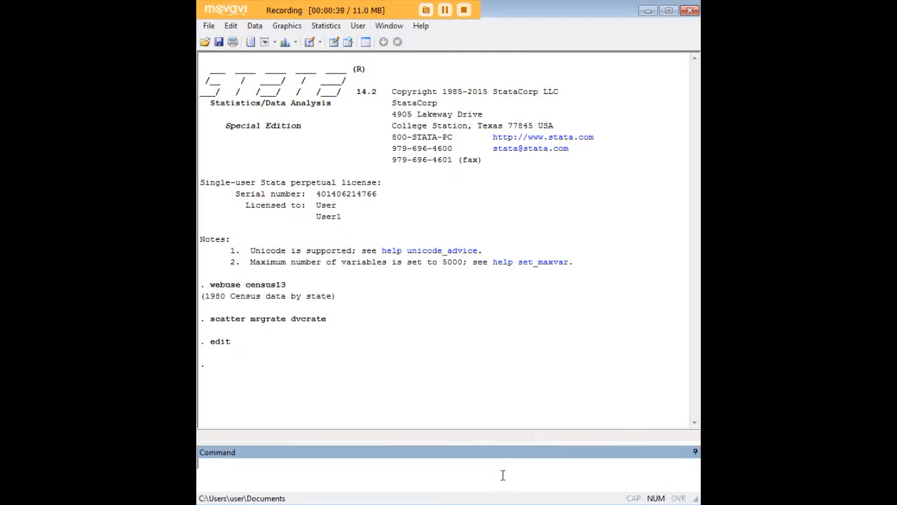
text(scatter dvcrate mrgrate)
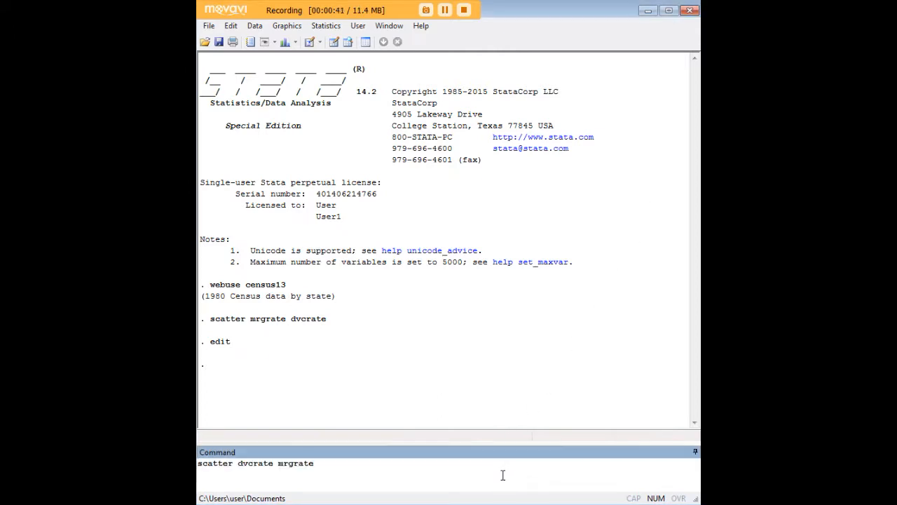
key(Return)
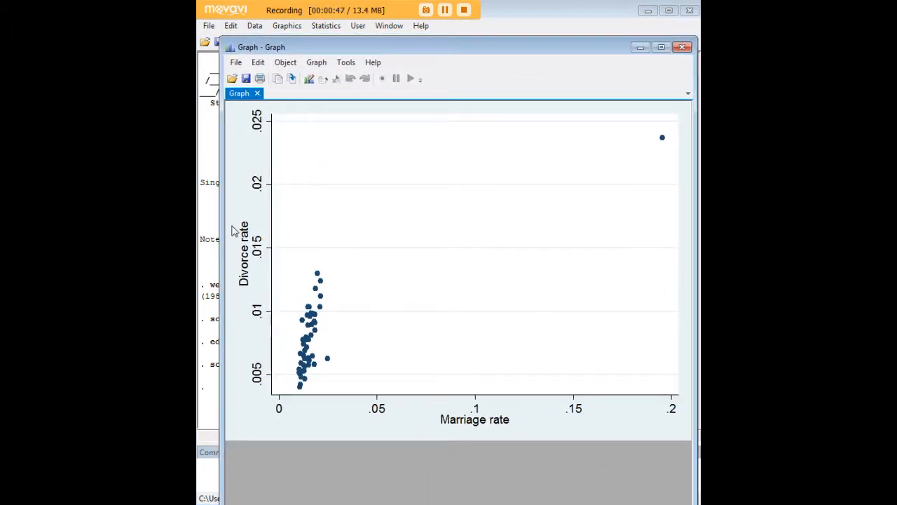
mouse_move(460, 427)
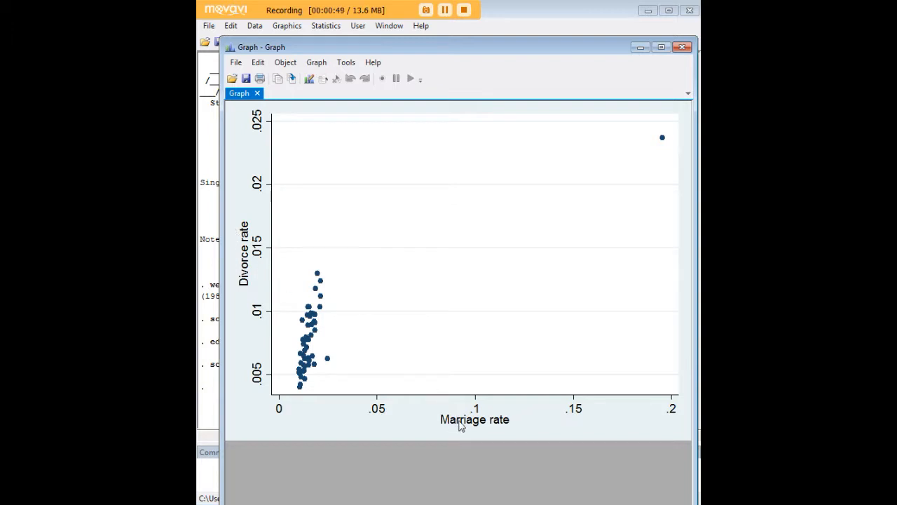
mouse_move(598, 105)
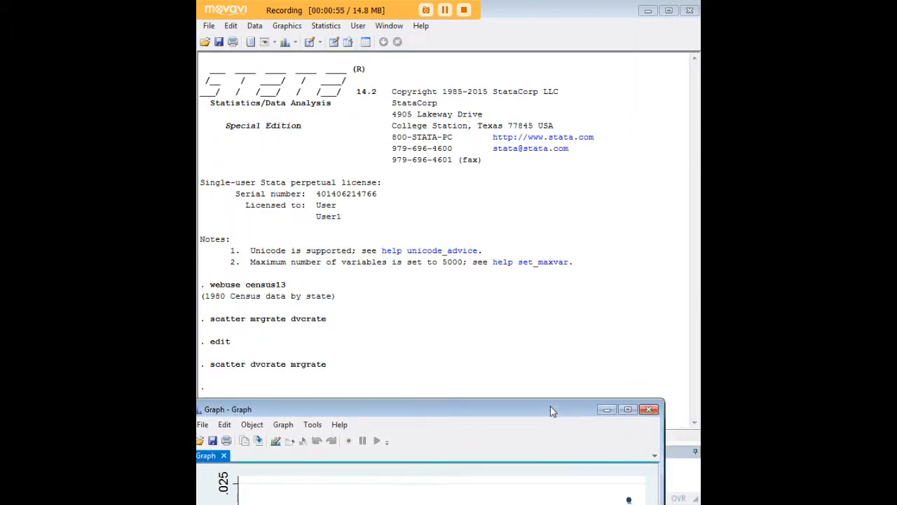
click(648, 409)
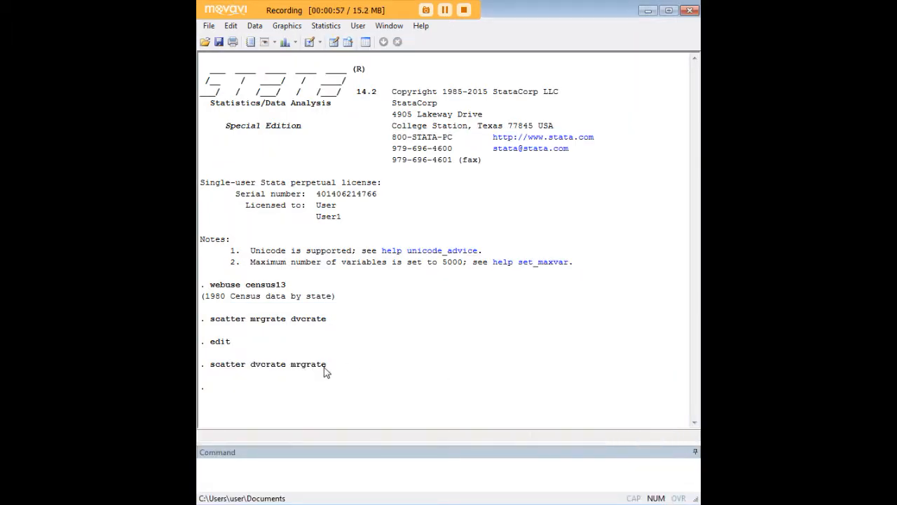
mouse_move(286, 423)
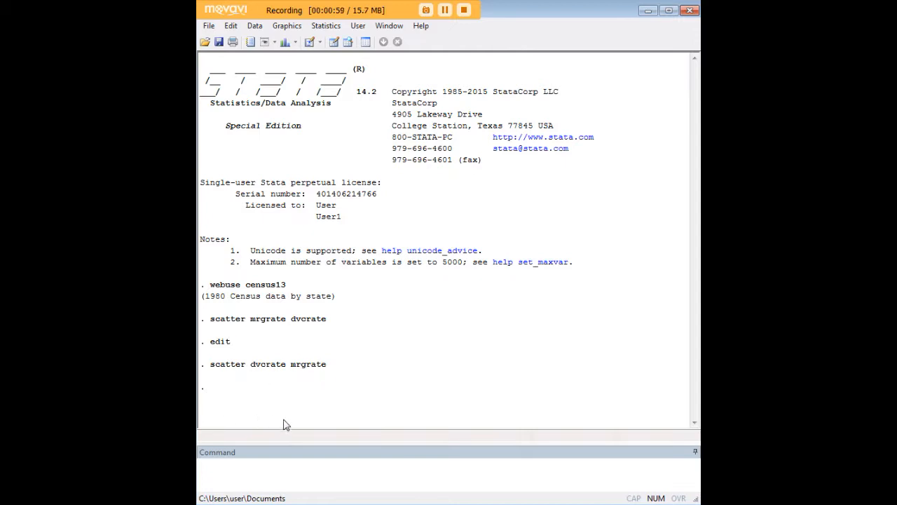
mouse_move(266, 370)
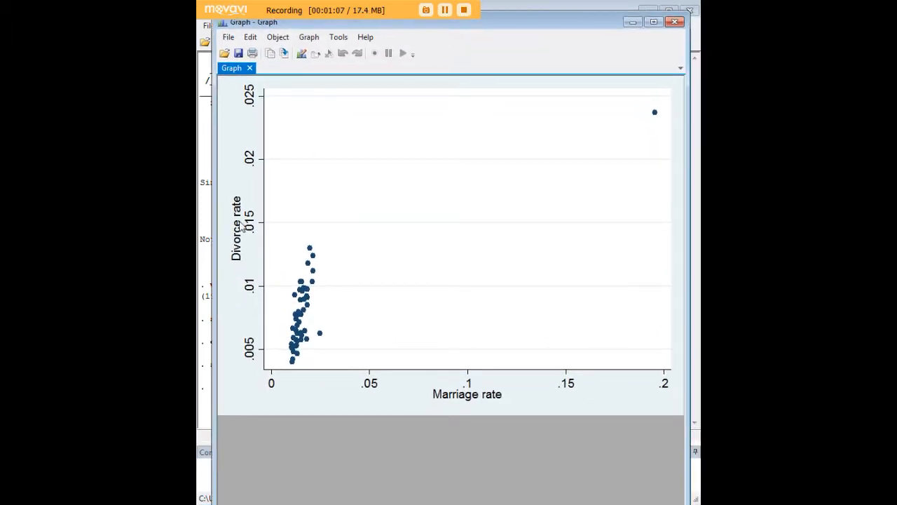
mouse_move(390, 205)
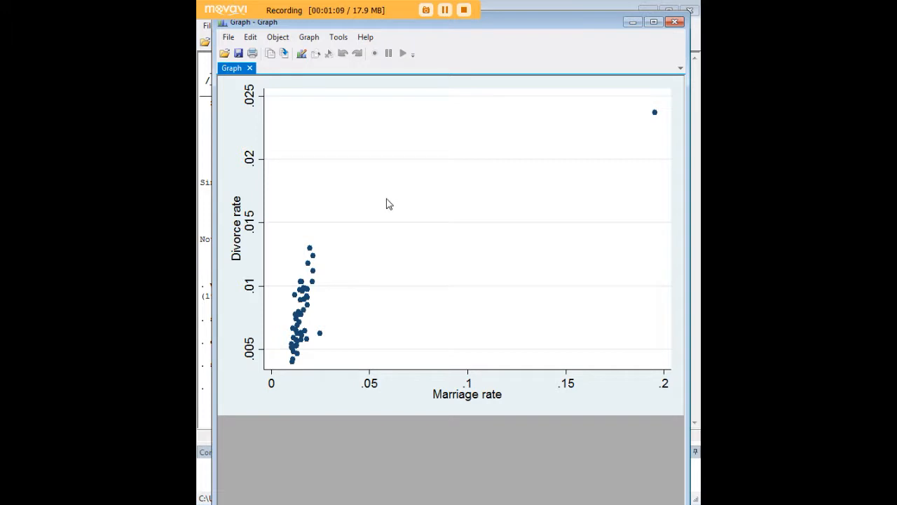
mouse_move(623, 69)
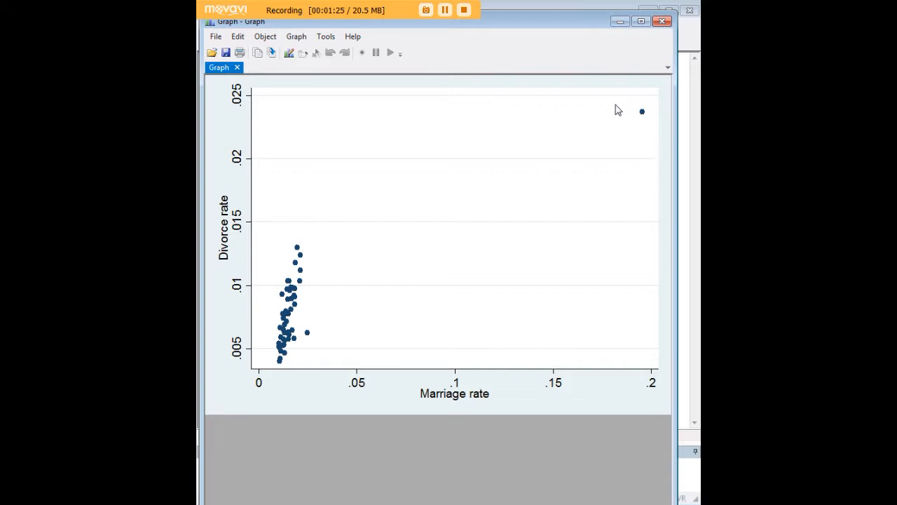
mouse_move(636, 50)
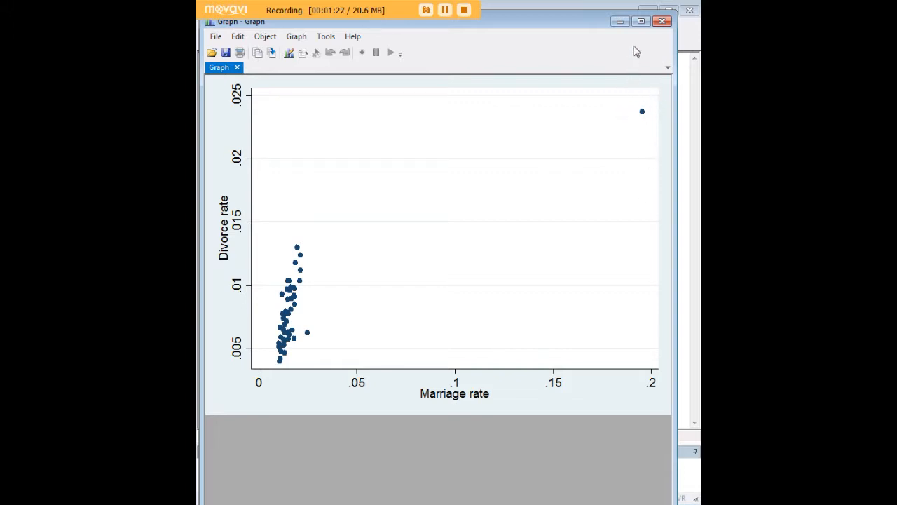
mouse_move(634, 129)
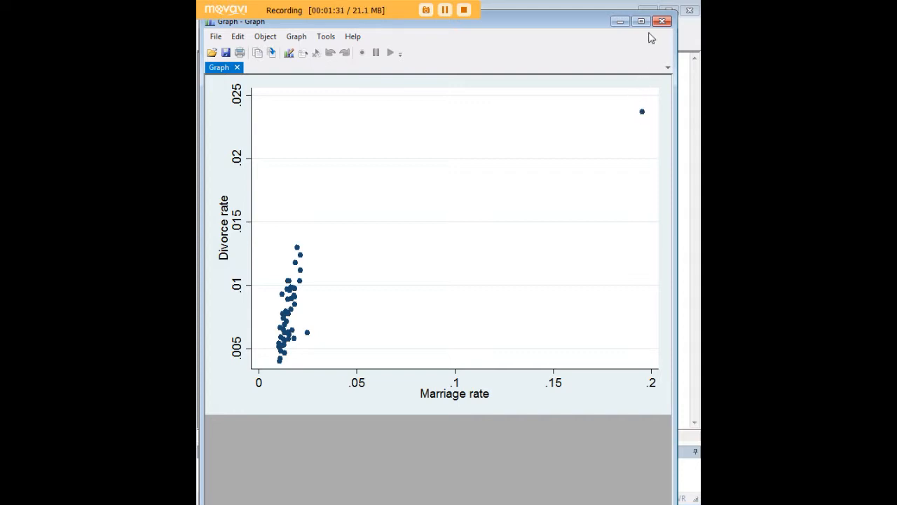
mouse_move(617, 129)
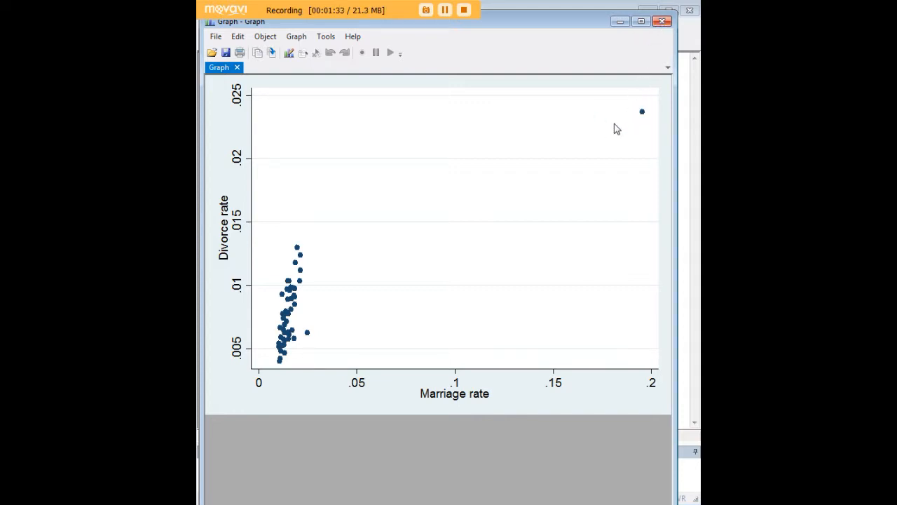
mouse_move(303, 286)
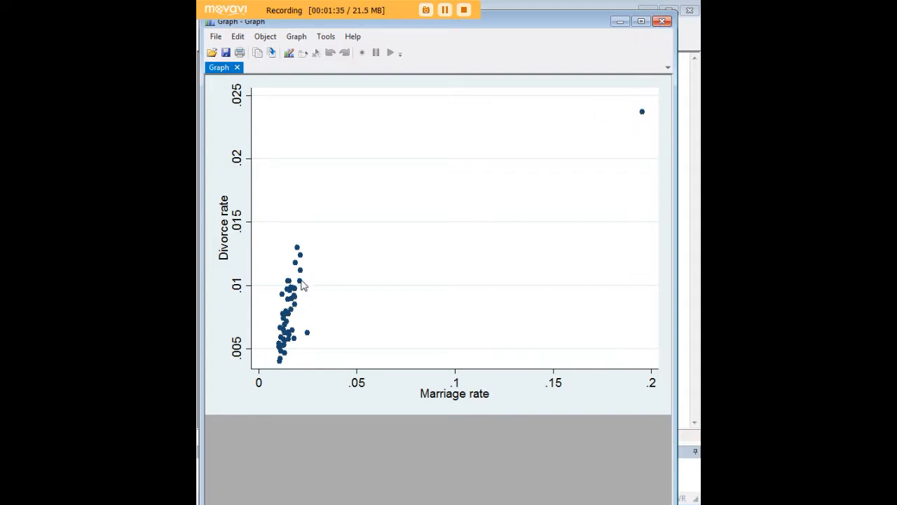
mouse_move(589, 152)
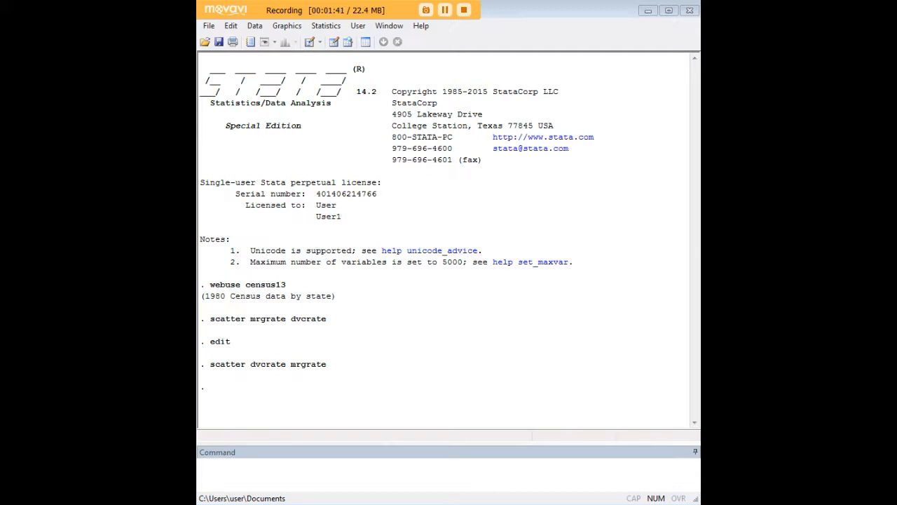
- Plot marriage vs divorce rate for states with mrgrate < .1, then close the graph
text(scatter mrgrate dvcrate if mrgrate < .1)
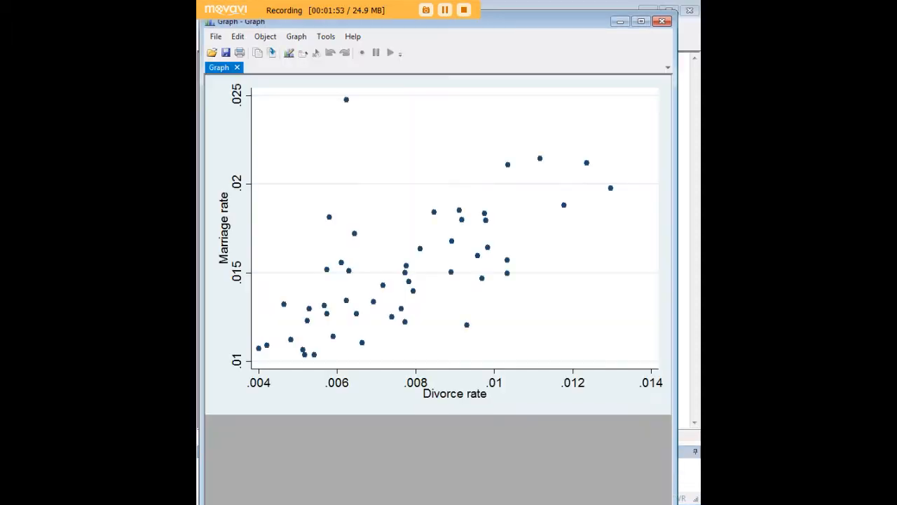
mouse_move(586, 199)
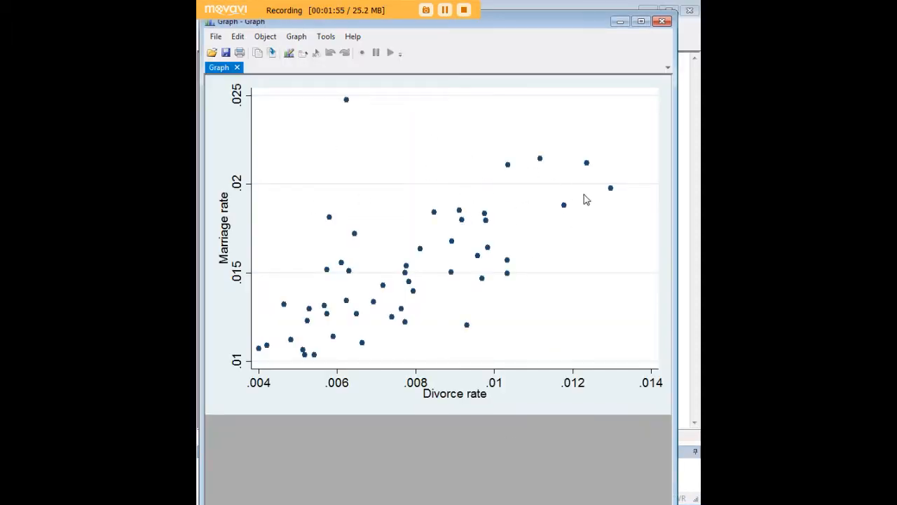
mouse_move(297, 311)
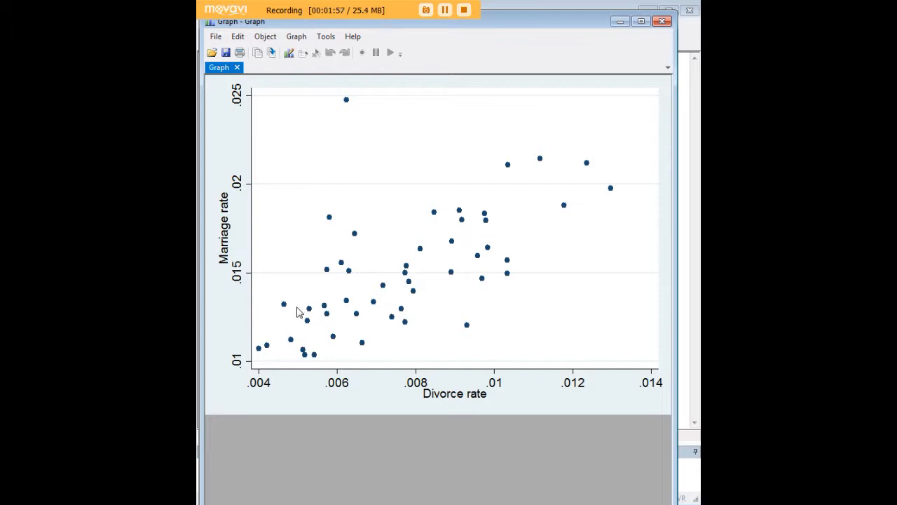
mouse_move(484, 203)
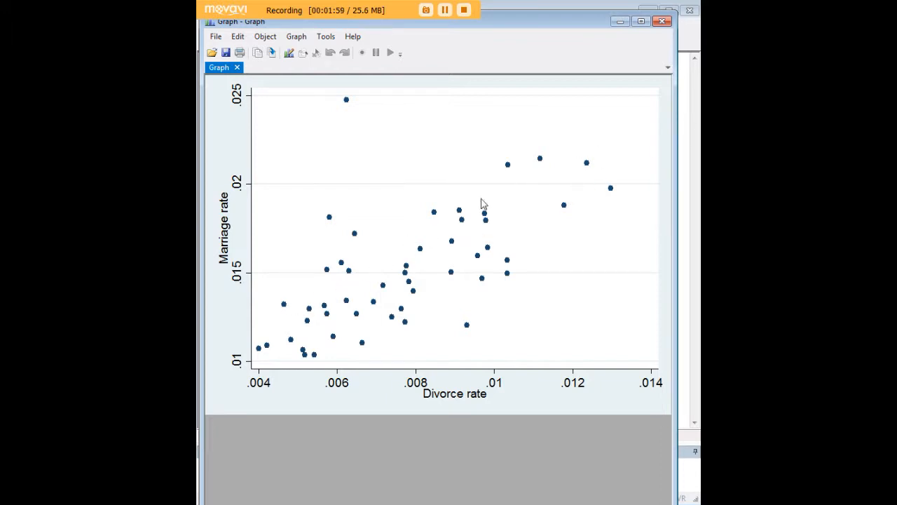
mouse_move(235, 212)
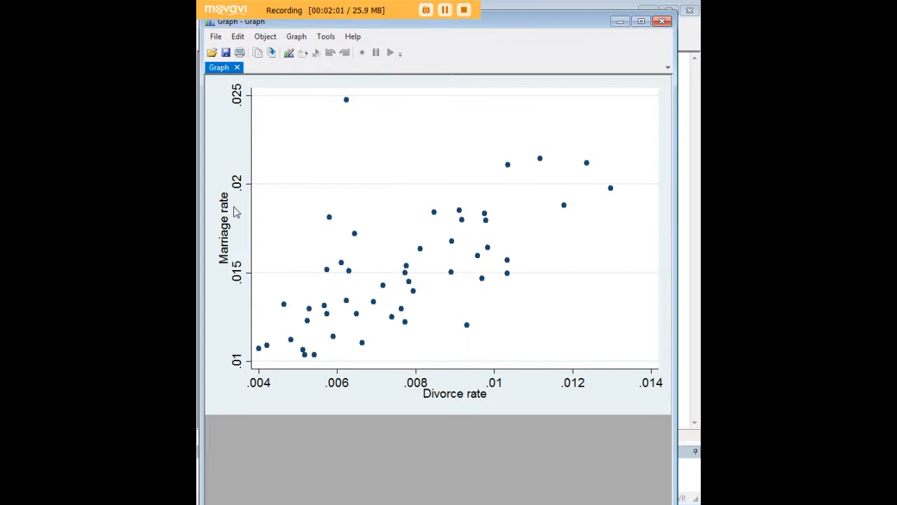
mouse_move(482, 401)
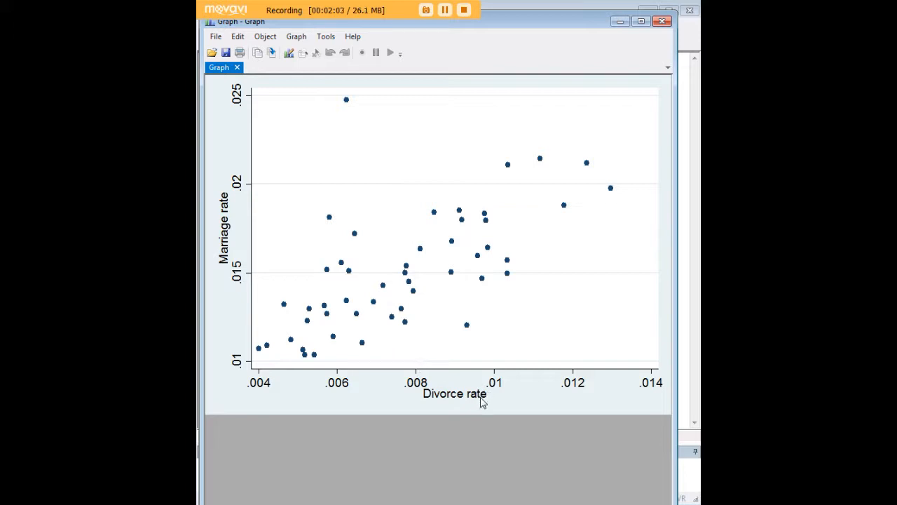
mouse_move(227, 185)
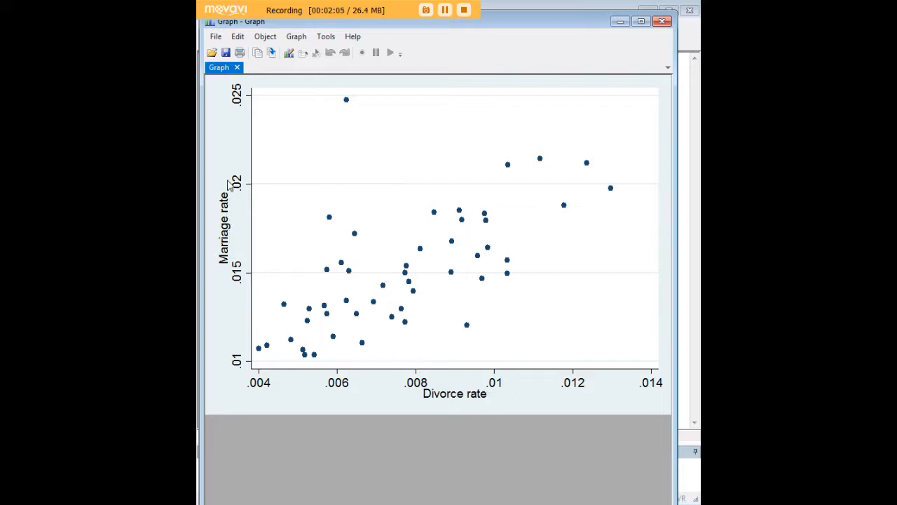
mouse_move(652, 257)
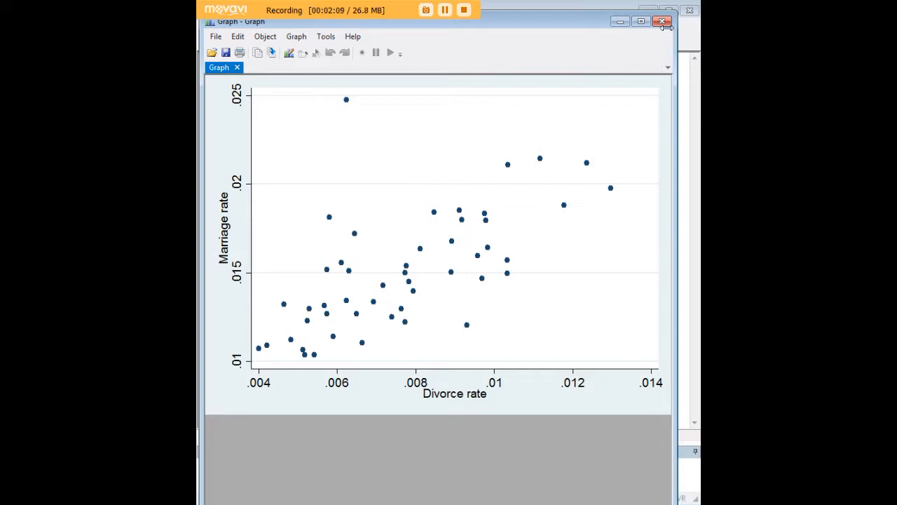
click(662, 21)
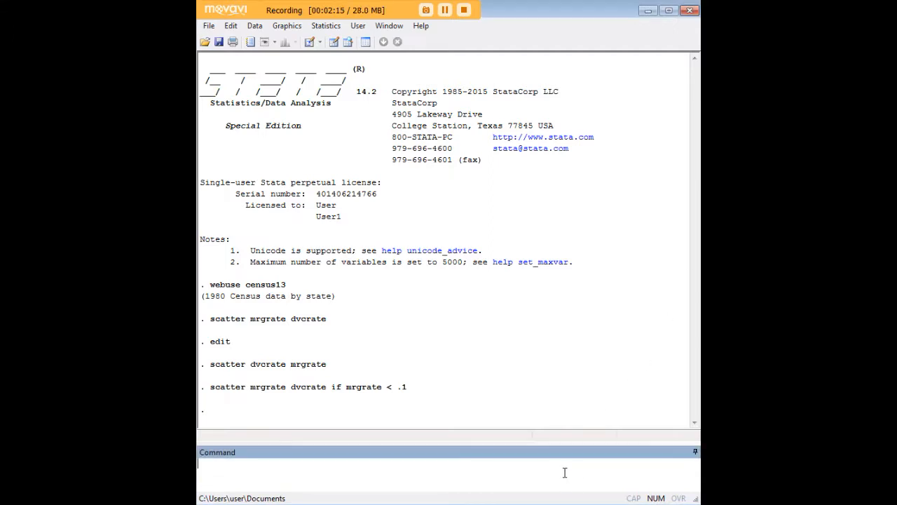
- Plot marriage vs divorce rate restricted to region==1 states
text(scatter mrgrate dvcrate if region==1)
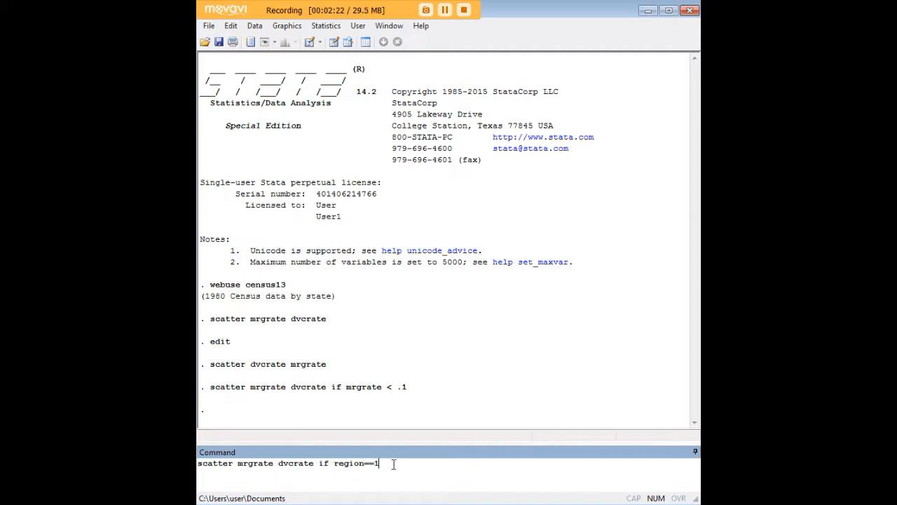
double_click(348, 462)
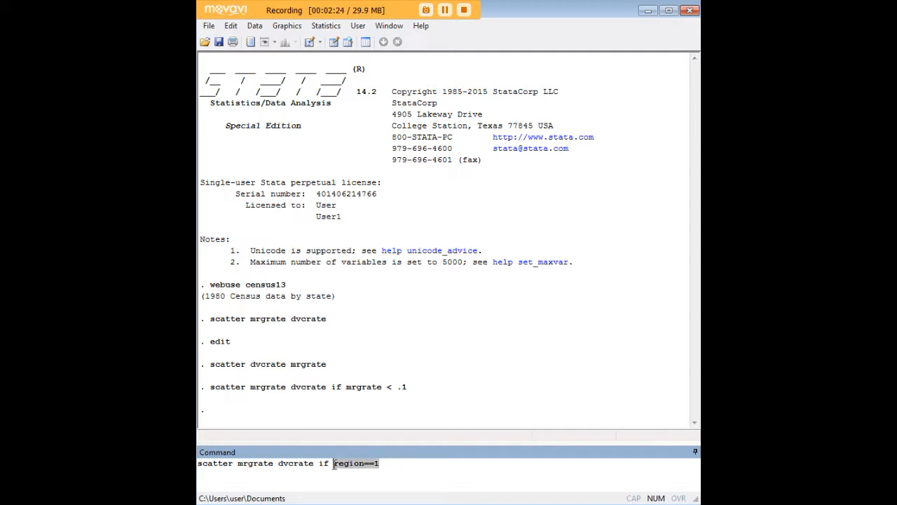
key(Return)
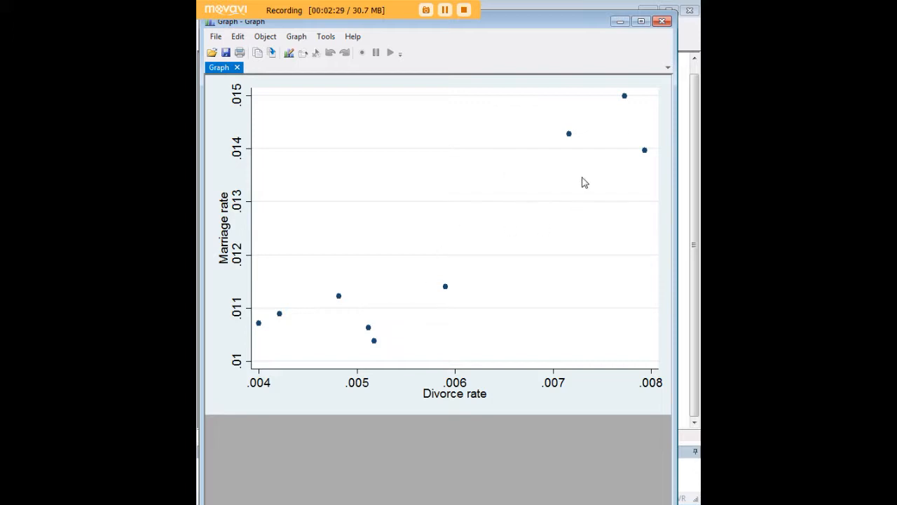
mouse_move(612, 69)
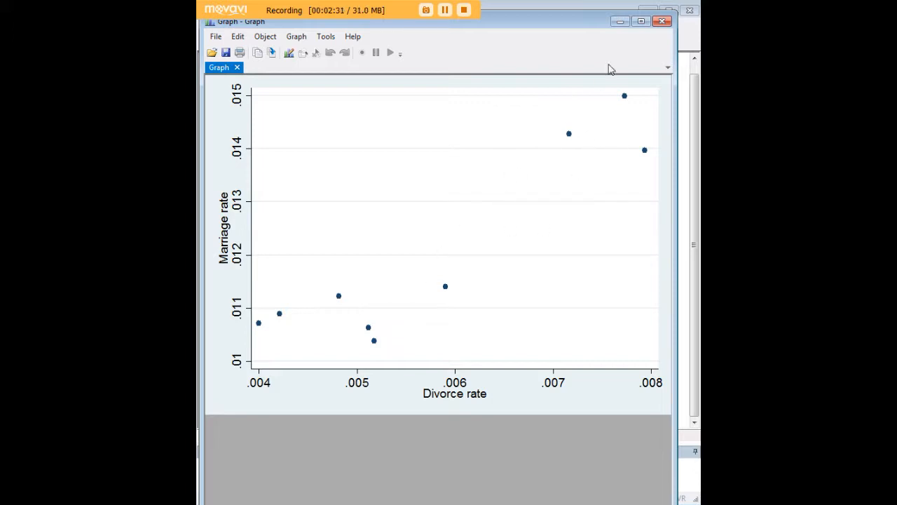
mouse_move(606, 93)
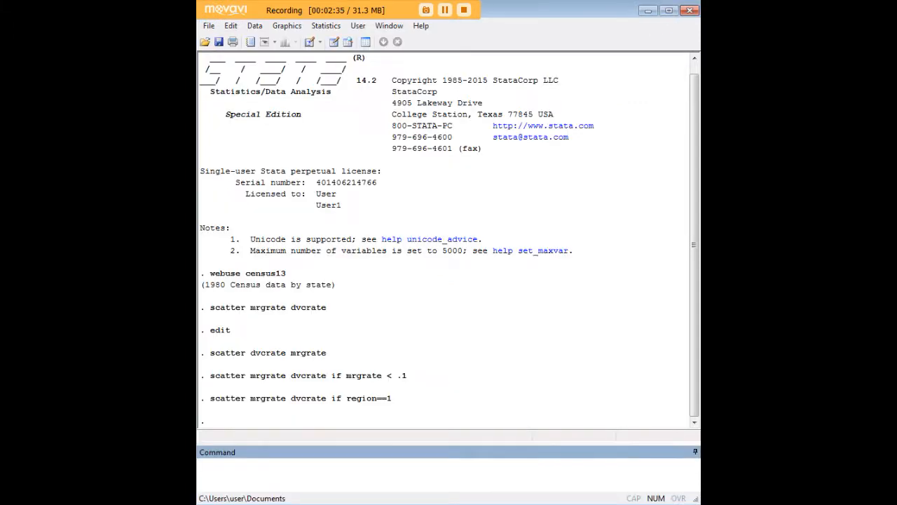
mouse_move(562, 407)
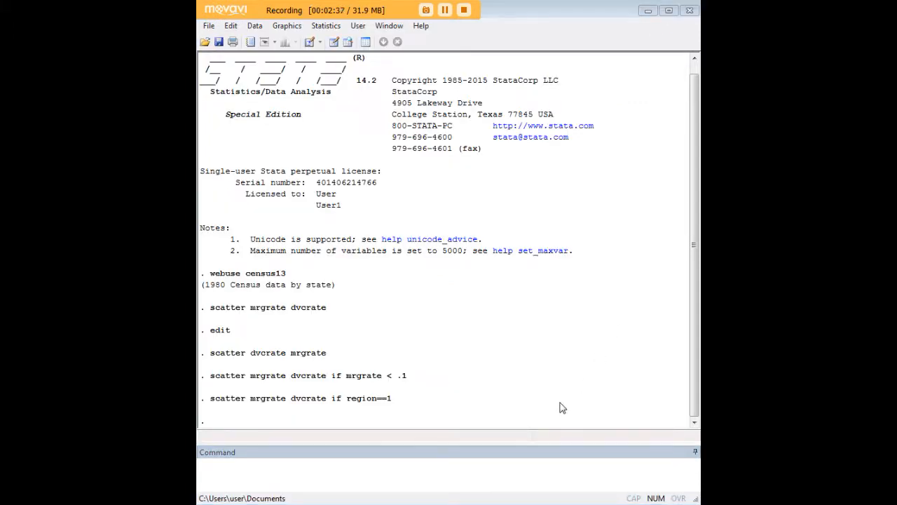
- Plot marriage vs divorce rate for states with region==1 | region==2
text(scatter mrgrate dvcrate if region==1 | region==2)
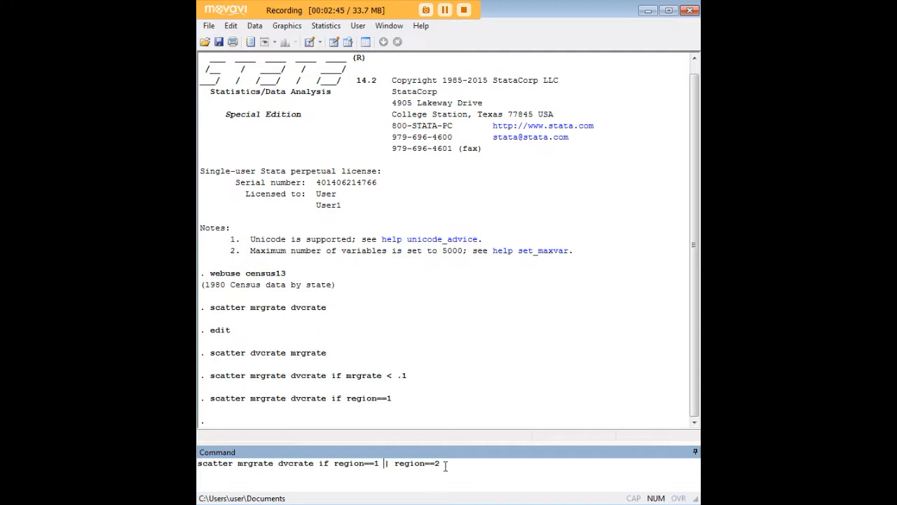
key(Return)
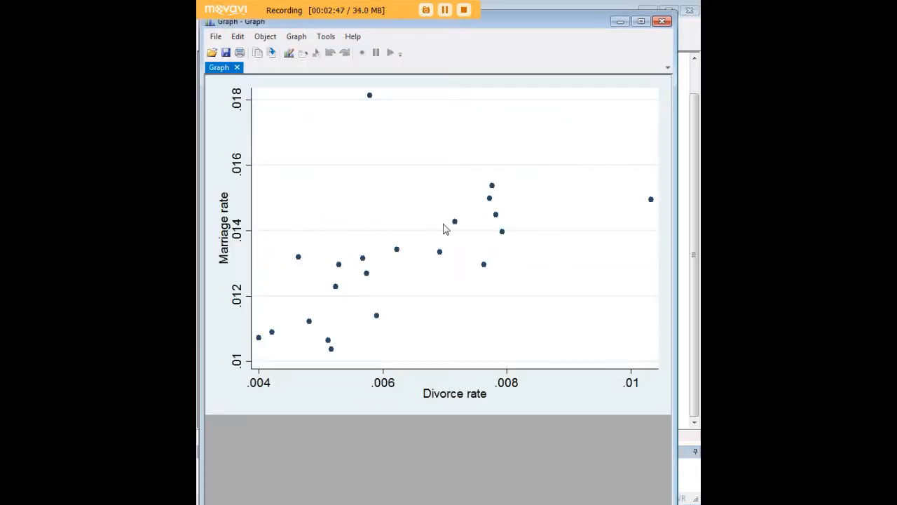
mouse_move(593, 101)
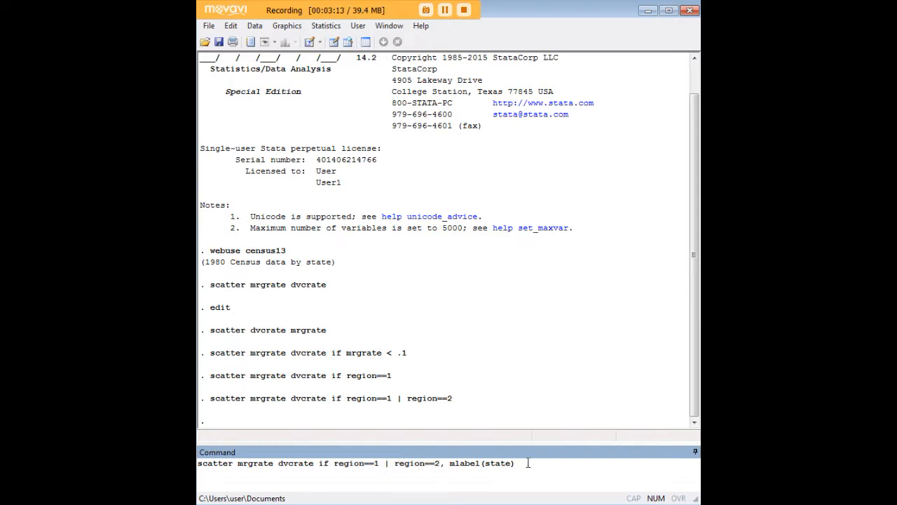
- Redraw the regions 1–2 plot with mlabel(state) point labels, then close it
key(Return)
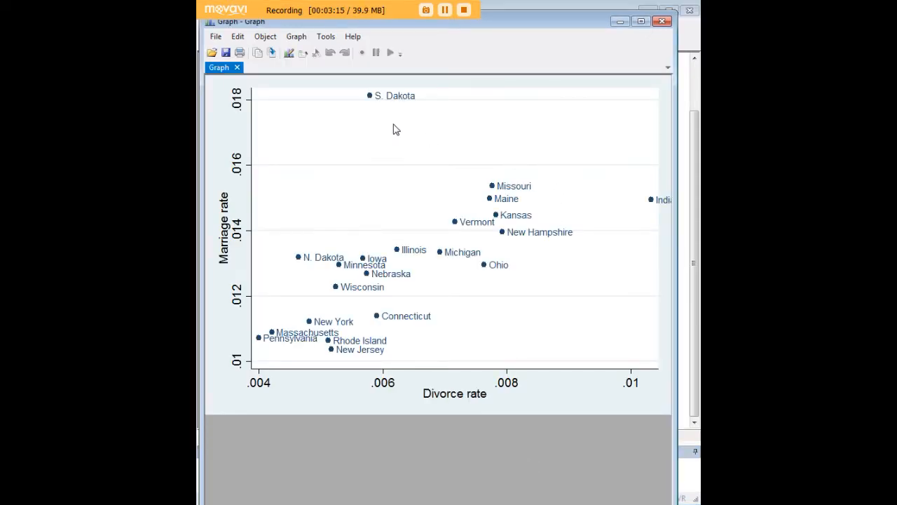
mouse_move(465, 258)
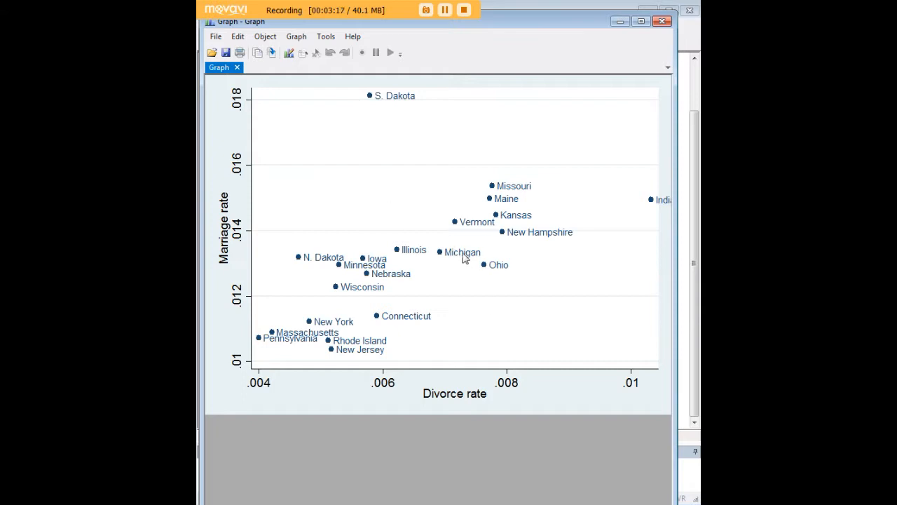
mouse_move(577, 221)
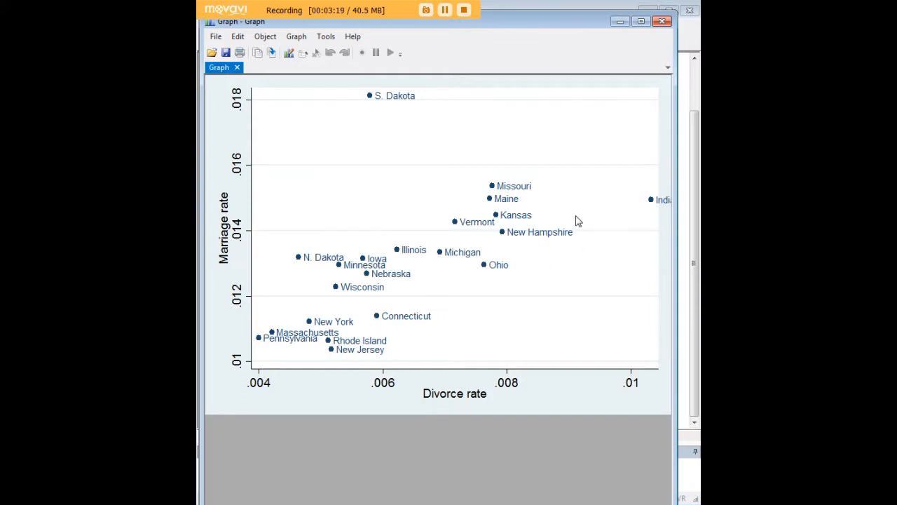
mouse_move(511, 266)
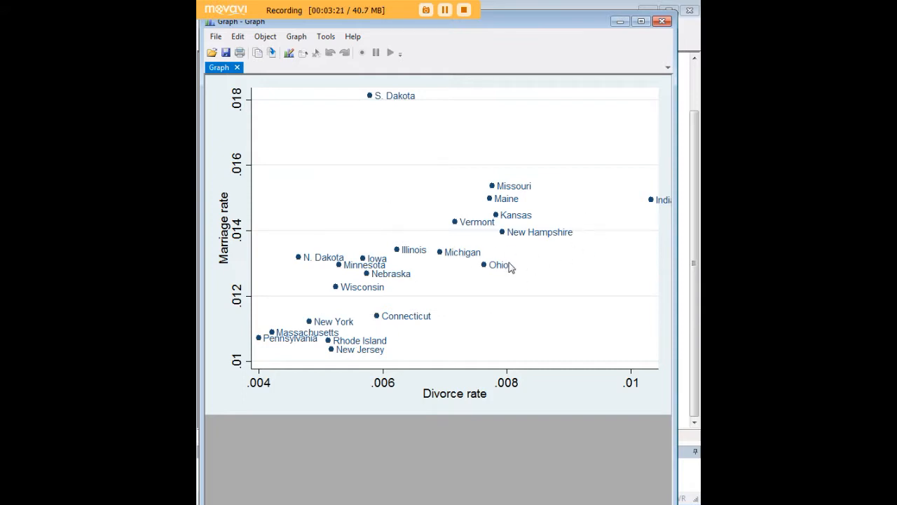
mouse_move(401, 264)
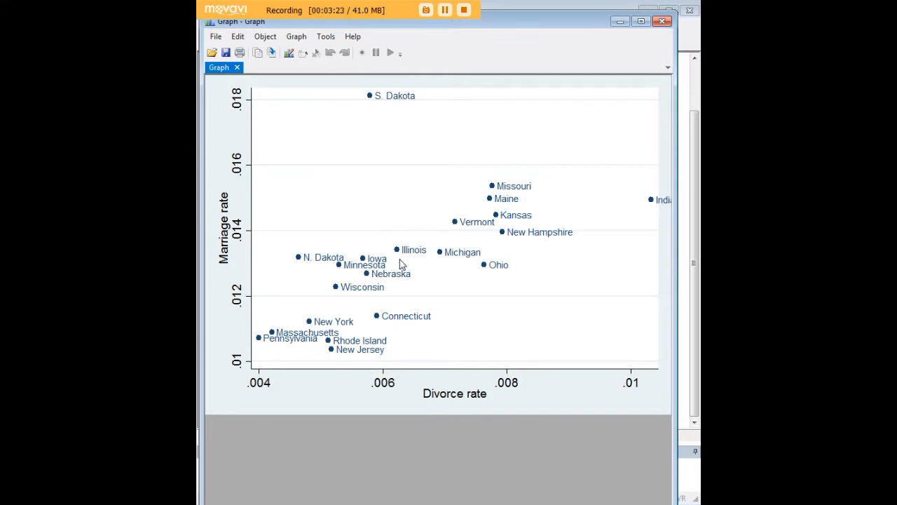
mouse_move(463, 209)
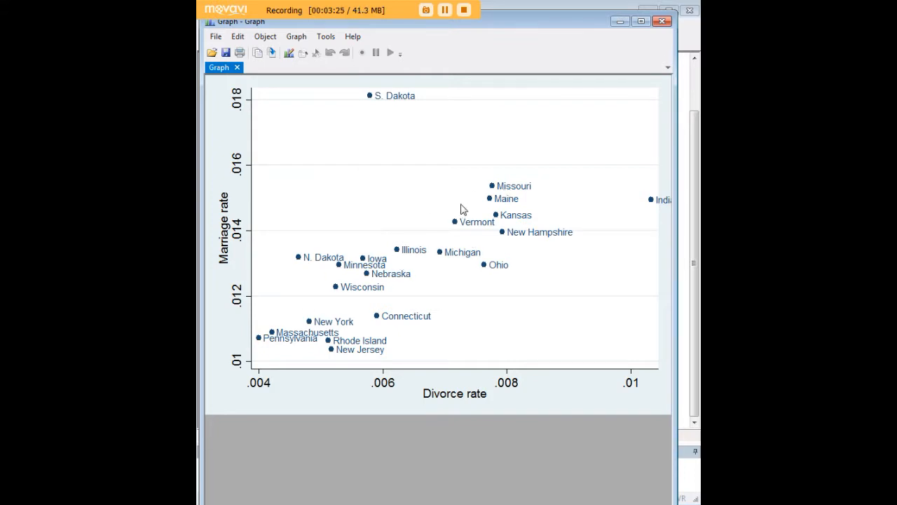
mouse_move(586, 107)
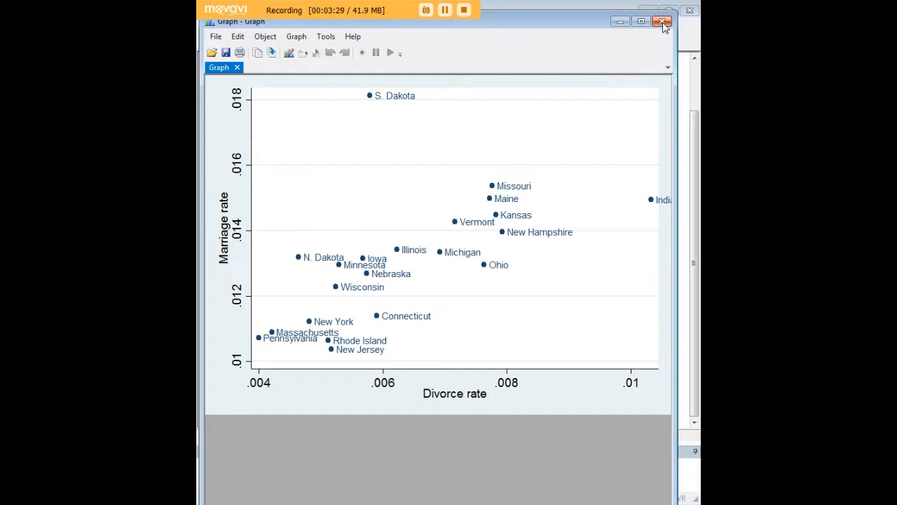
click(662, 23)
text(scatter mrgrate dvcrate if region==1 | region==2, mlabel(state) scheme(s1color))
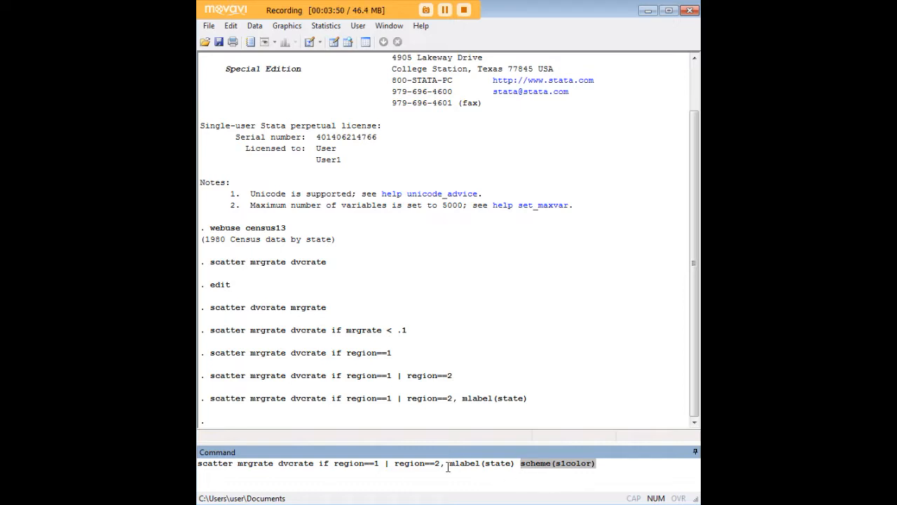
- Redraw the labelled plot with scheme(s1color), then close it
key(Return)
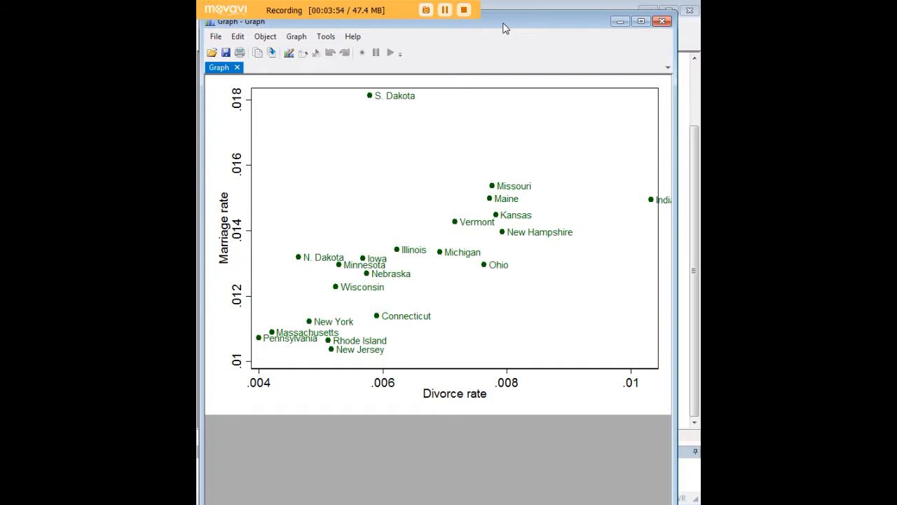
mouse_move(536, 235)
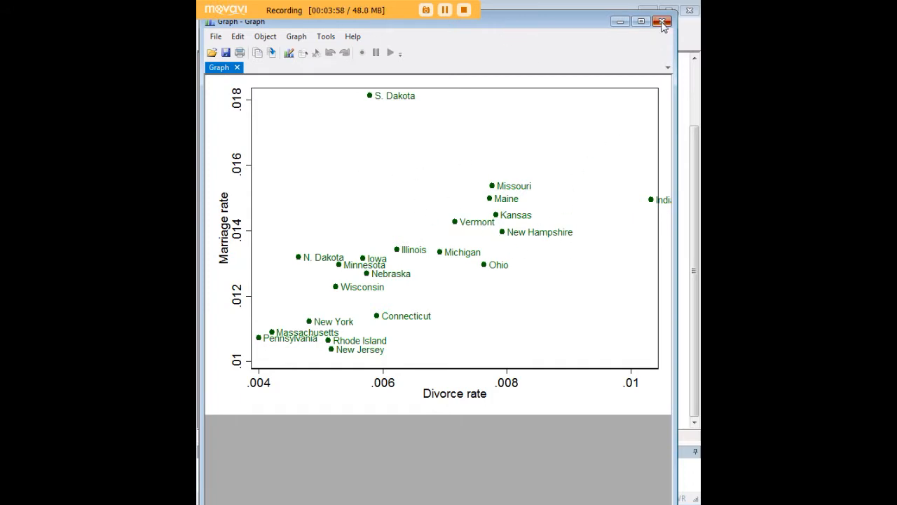
click(662, 21)
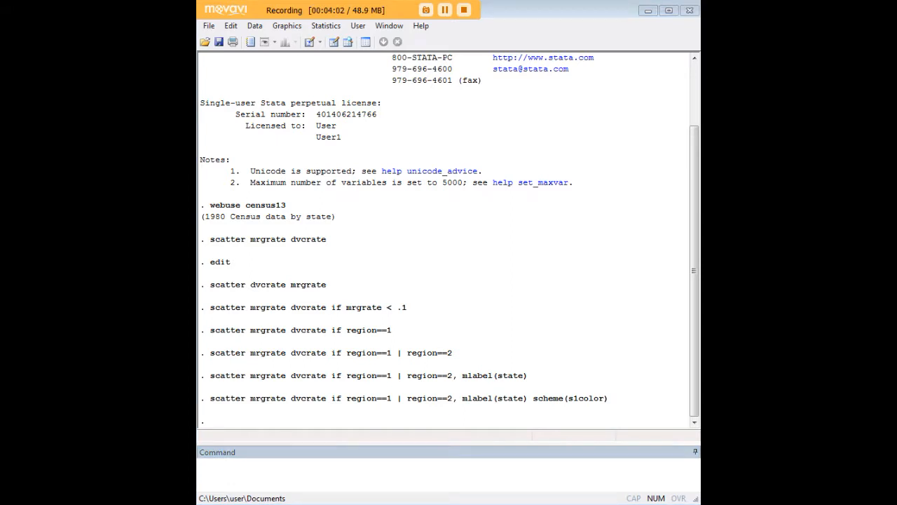
mouse_move(639, 392)
text(scatter mrgrate dvcrate if region==1 | region==2, xline(.007) mlabel(state) scheme(s1color))
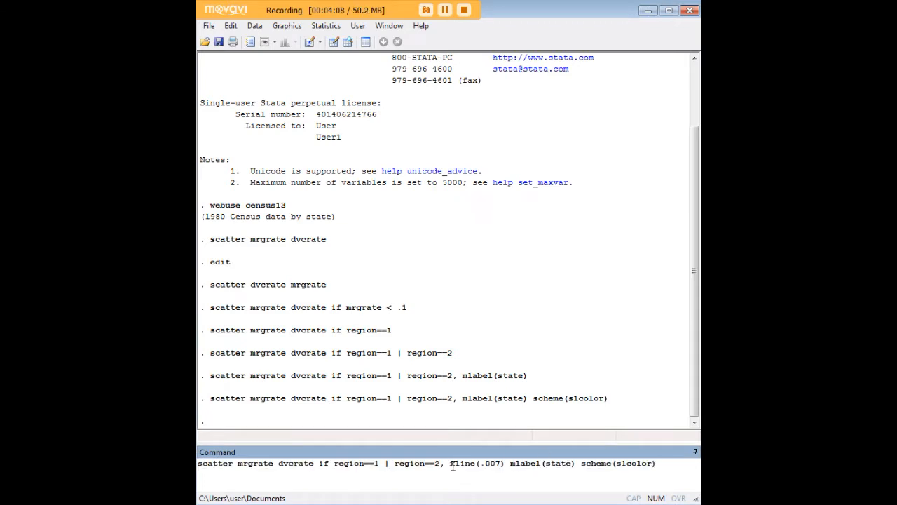
- Redraw the labelled s1color plot with xline(.007) vertical reference line
key(Return)
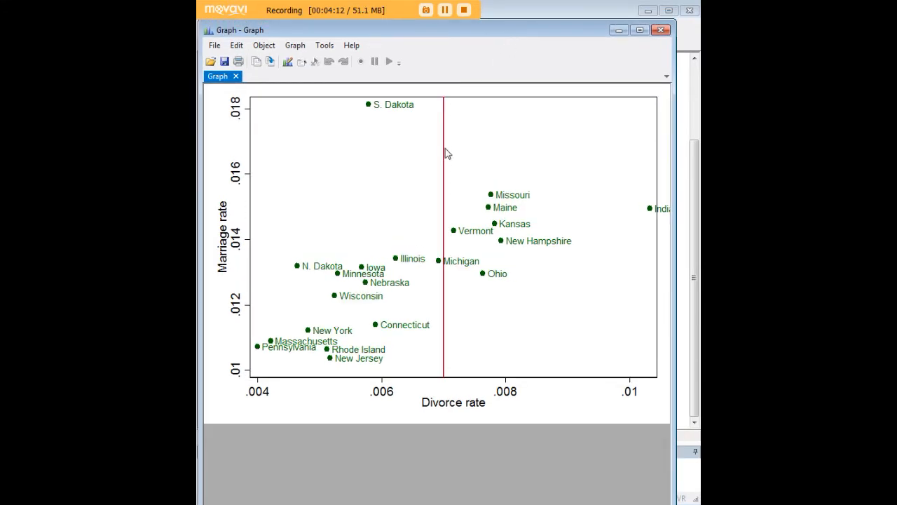
mouse_move(519, 249)
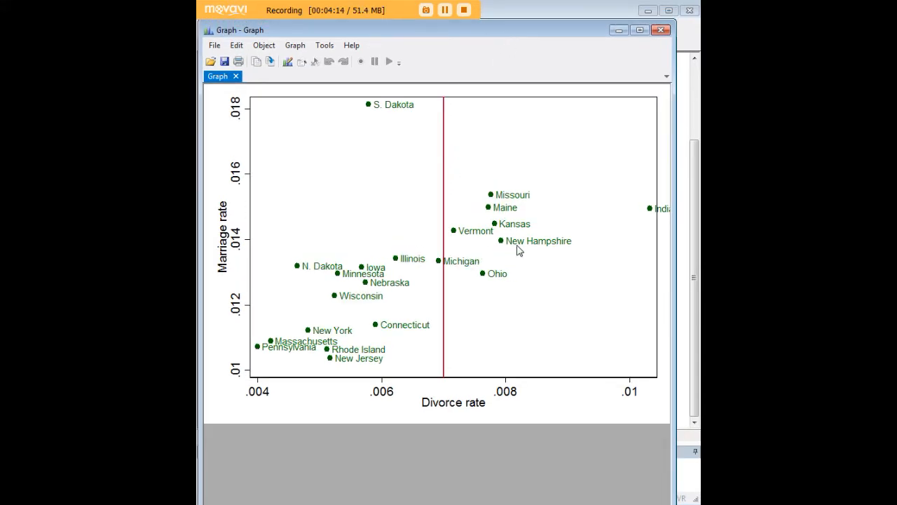
mouse_move(484, 385)
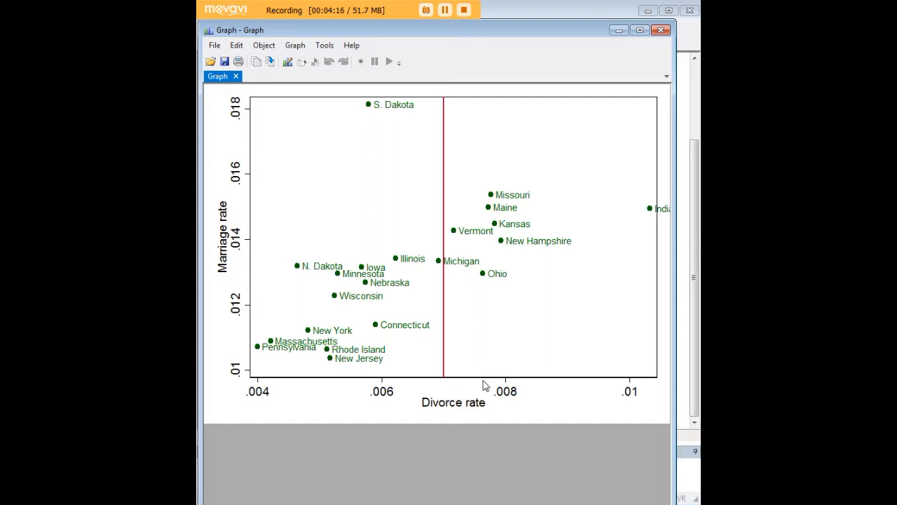
mouse_move(471, 147)
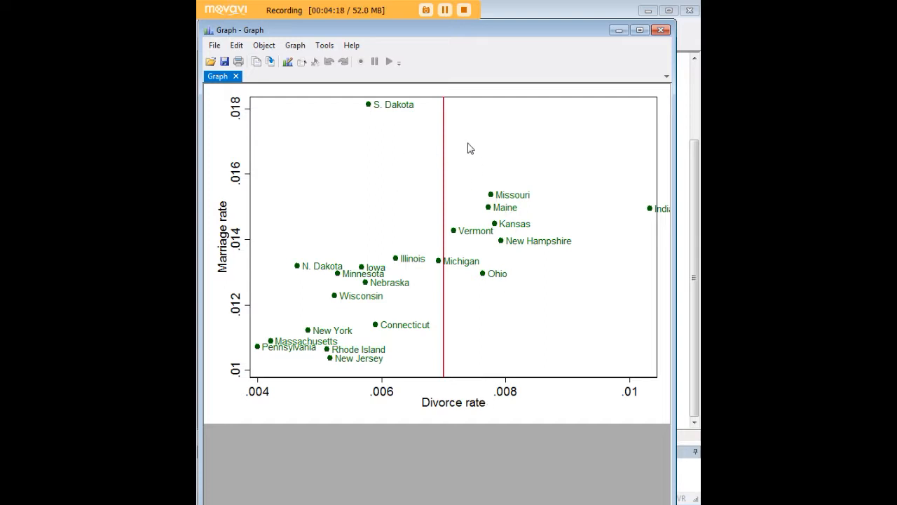
mouse_move(499, 216)
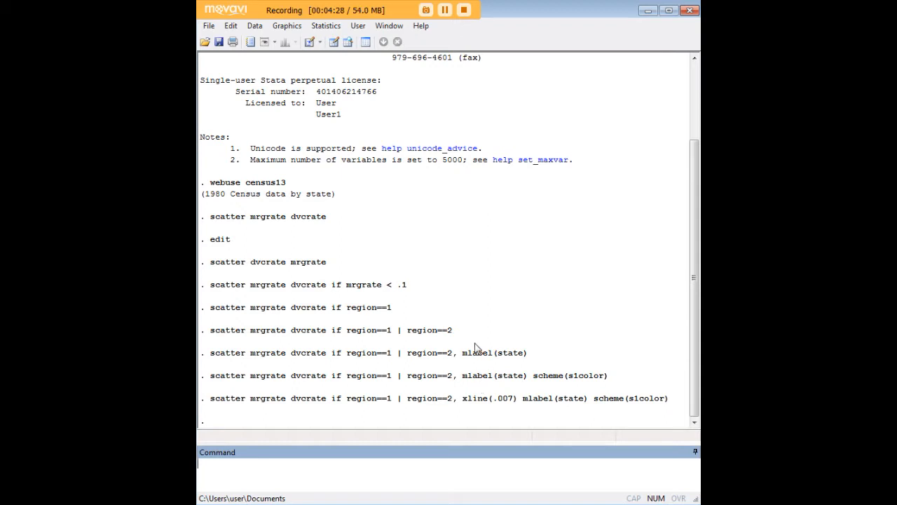
mouse_move(536, 321)
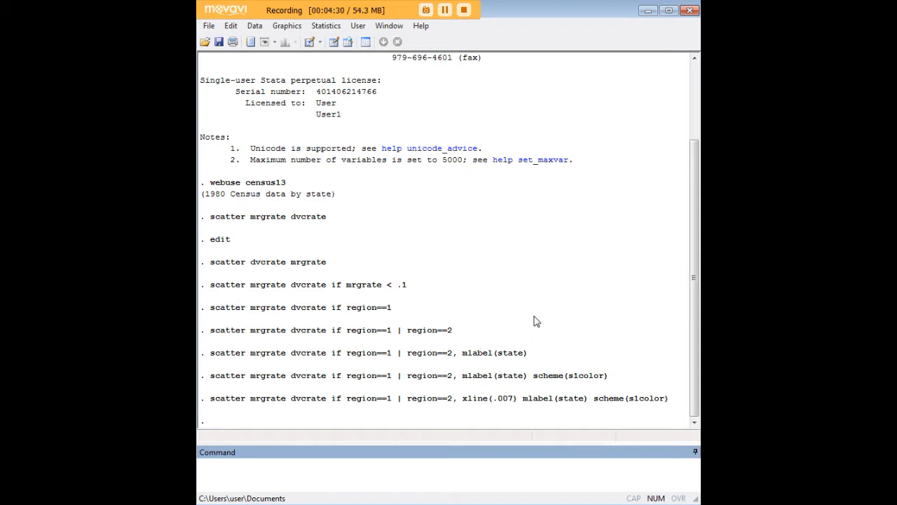